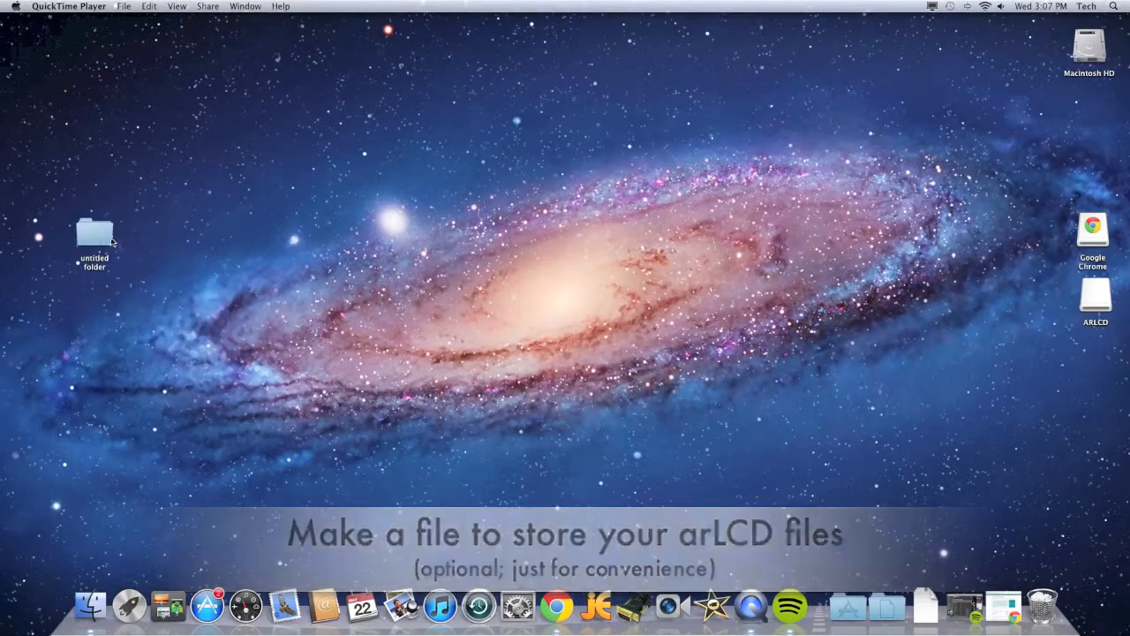
# Rename the new desktop folder to arLCD and head to the browser for the Arduino IDE.
pyautogui.click(93, 232)
pyautogui.write('arLCD')
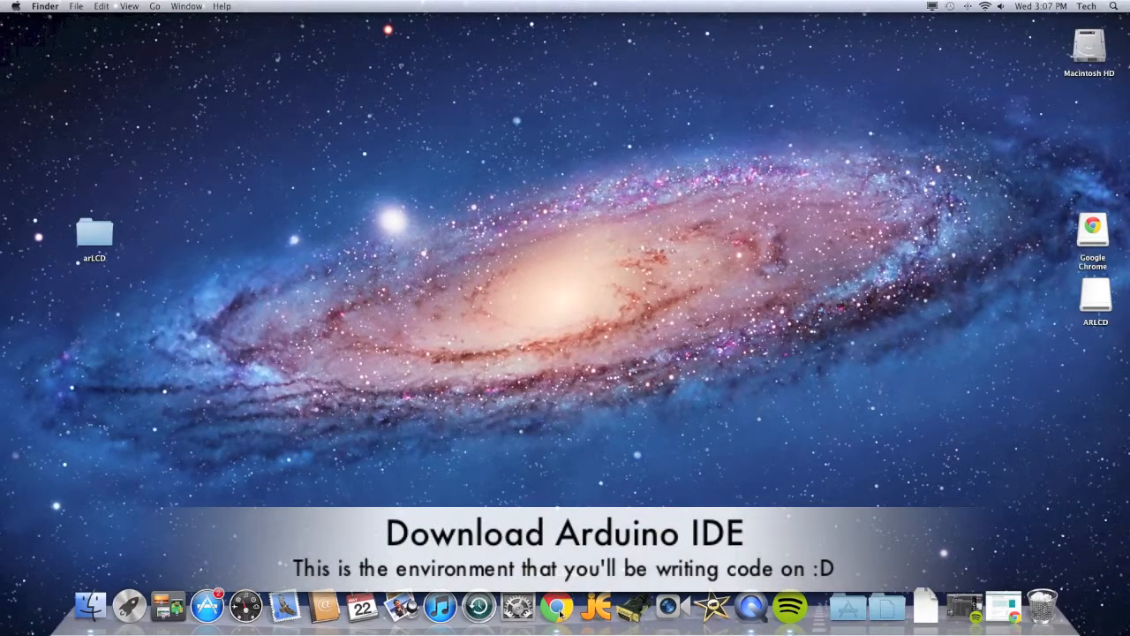
pyautogui.click(556, 607)
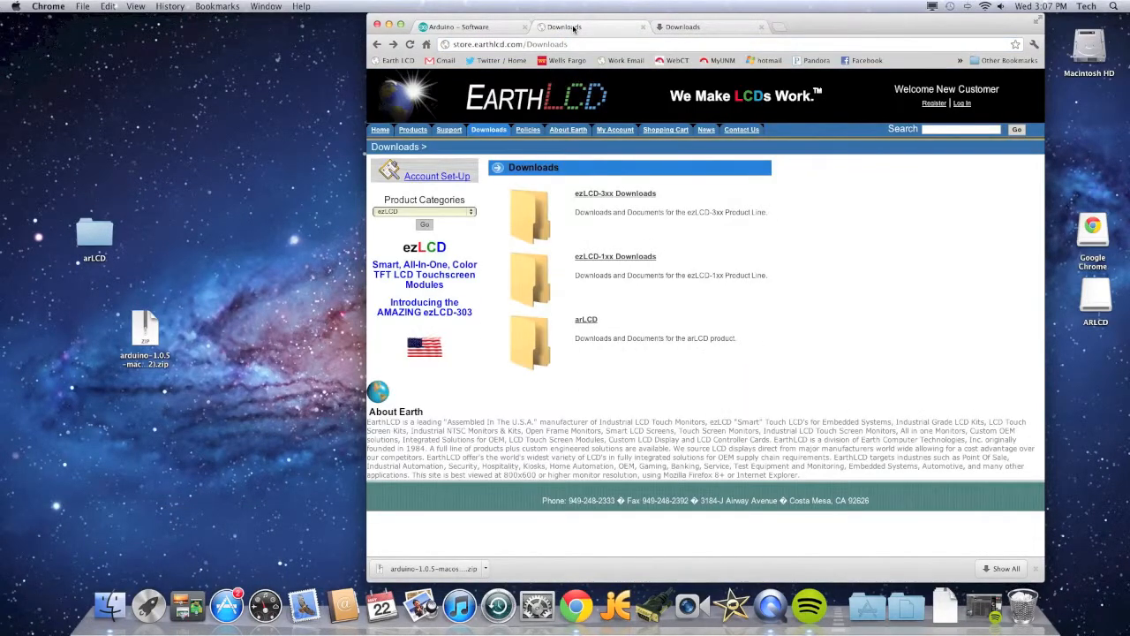
# Navigate EarthLCD's Downloads > arLCD > Software page.
pyautogui.click(509, 44)
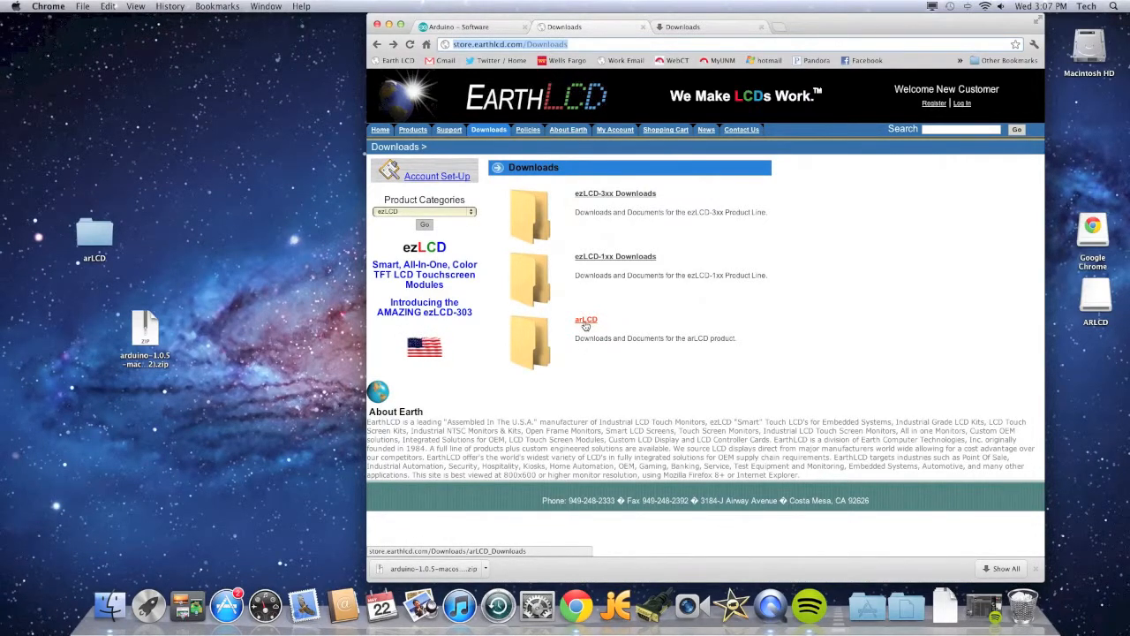
pyautogui.click(586, 318)
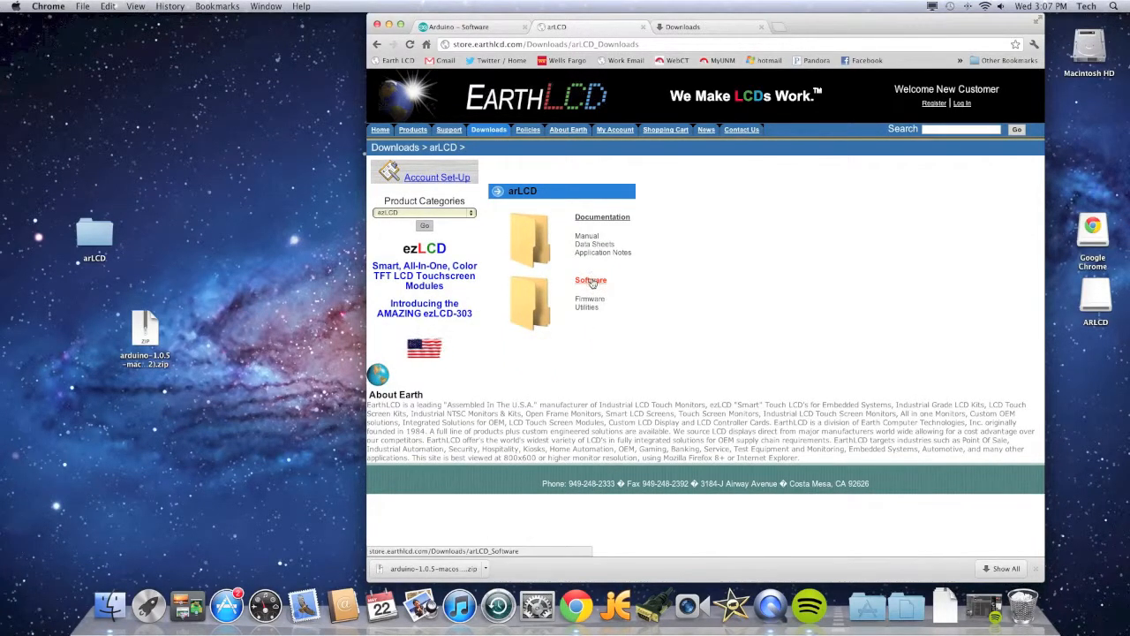
pyautogui.click(589, 279)
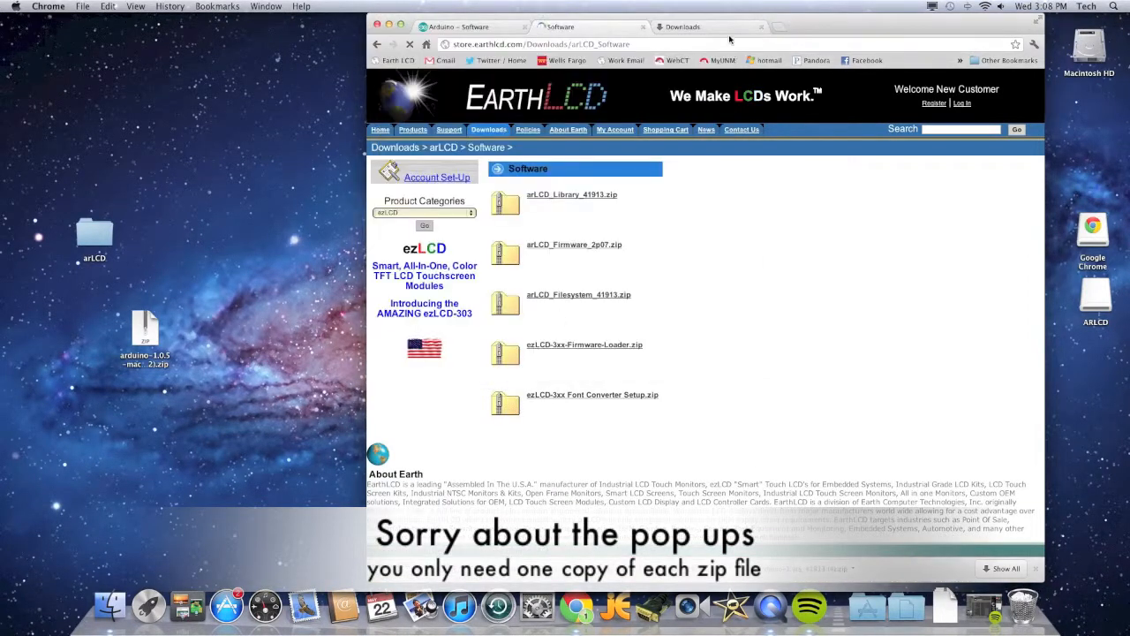
# Download the arLCD library, firmware and filesystem zips and move them into the arLCD folder.
pyautogui.click(682, 26)
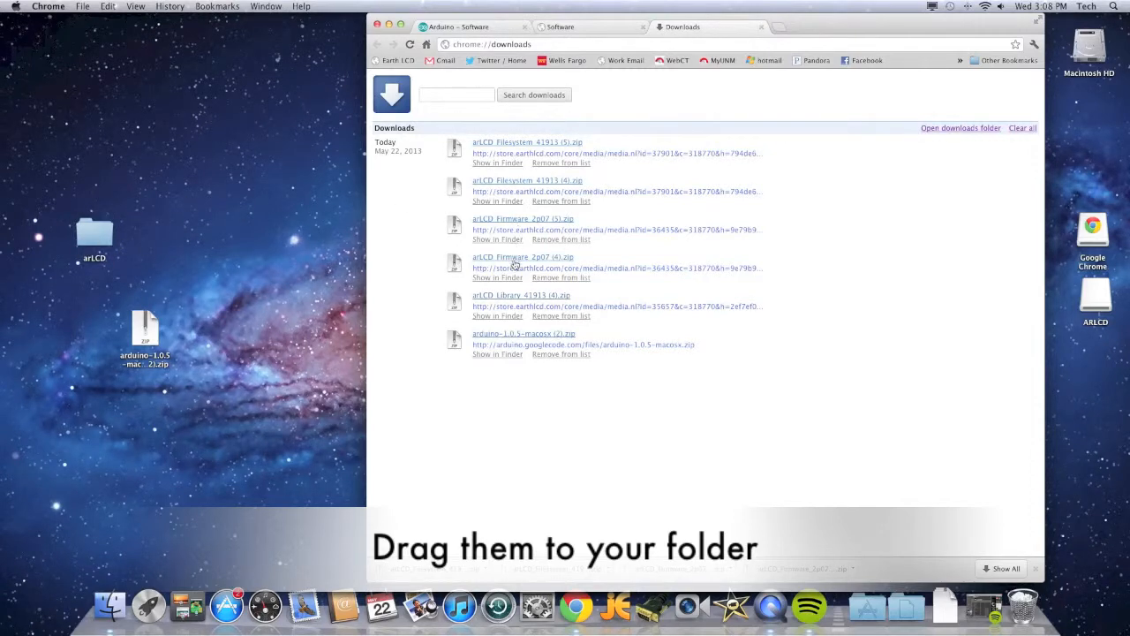
pyautogui.moveTo(516, 265); pyautogui.dragTo(173, 224)
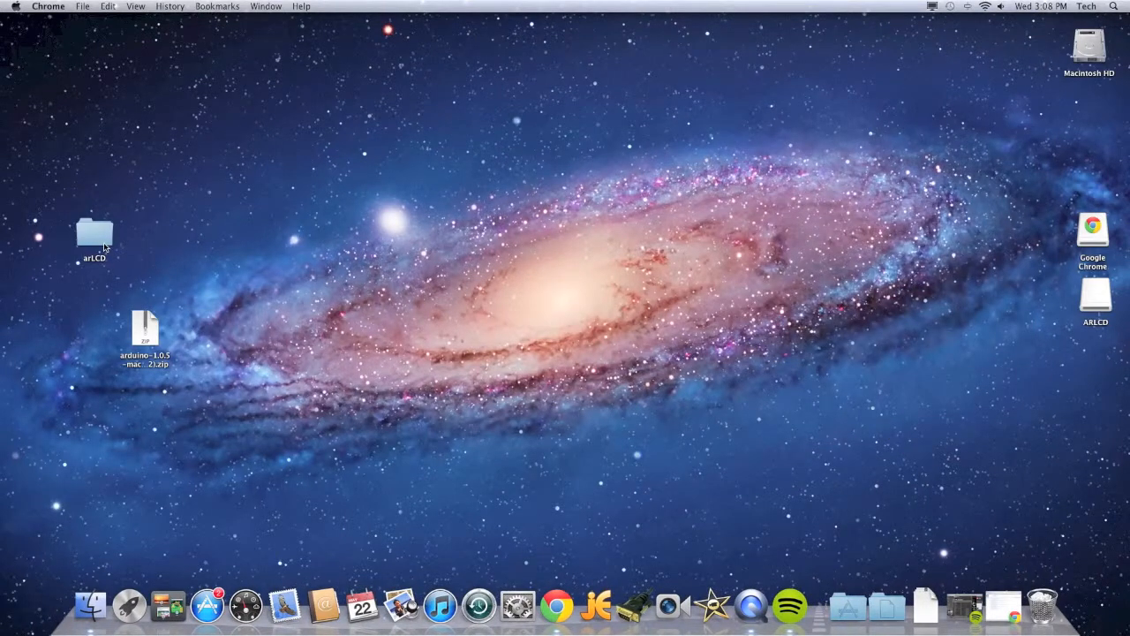
# Unzip the Arduino download and launch Arduino with a new sketch window.
pyautogui.doubleClick(145, 334)
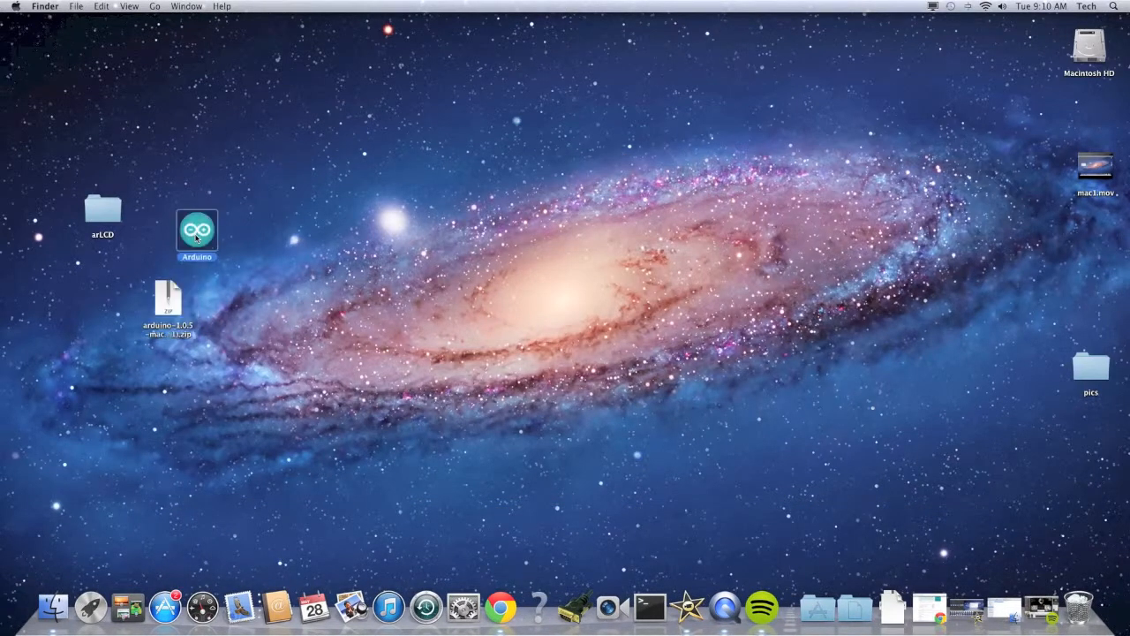
pyautogui.doubleClick(196, 228)
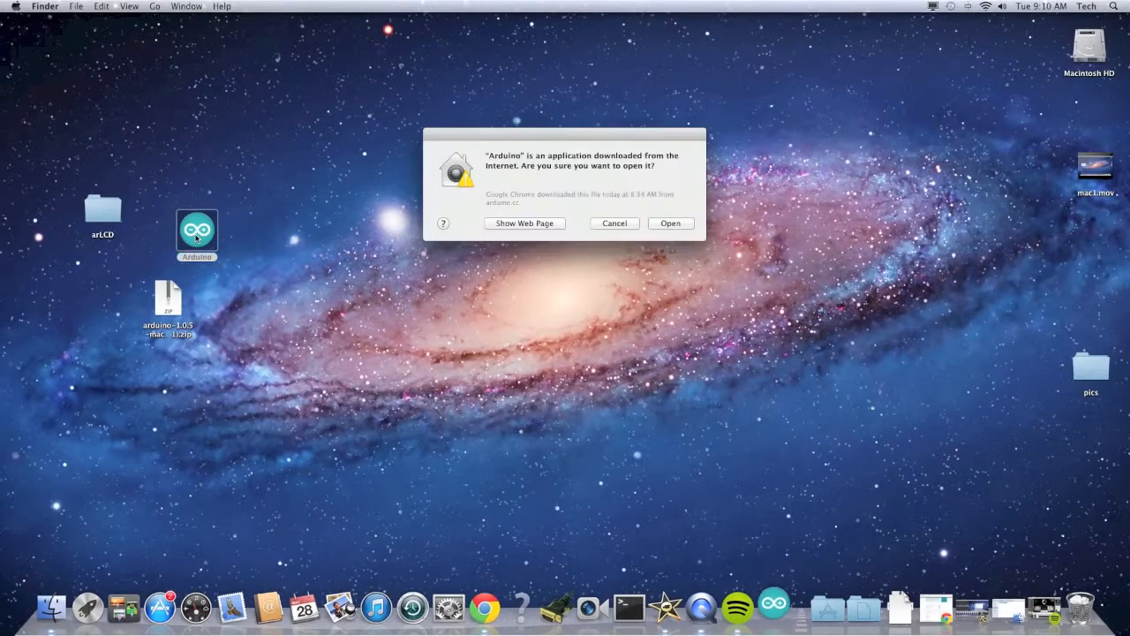
pyautogui.click(671, 222)
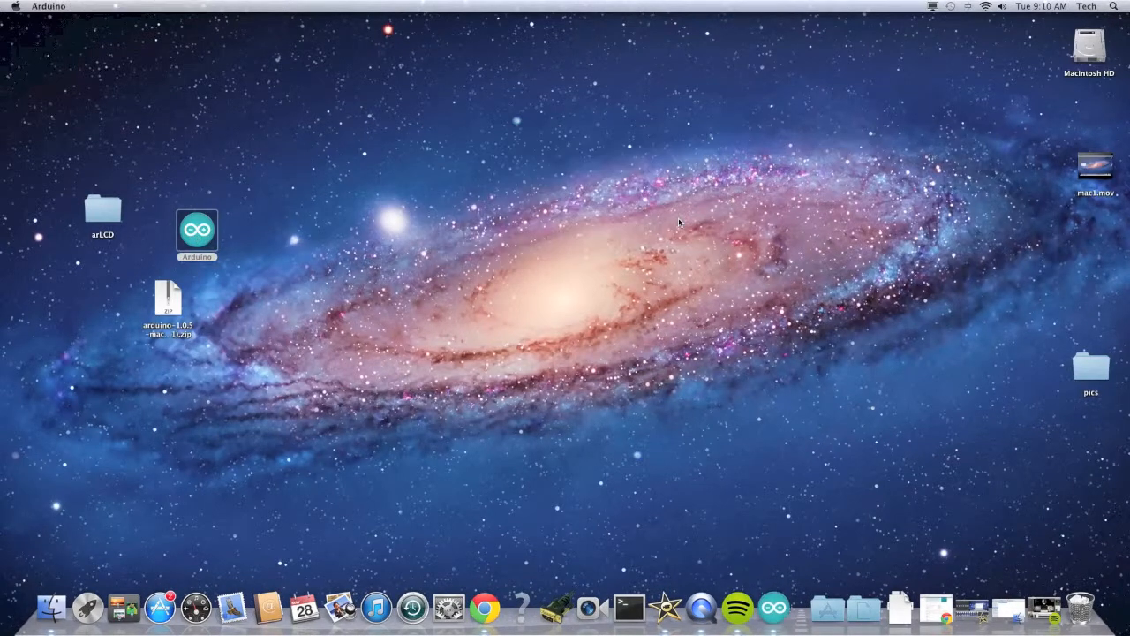
pyautogui.doubleClick(196, 233)
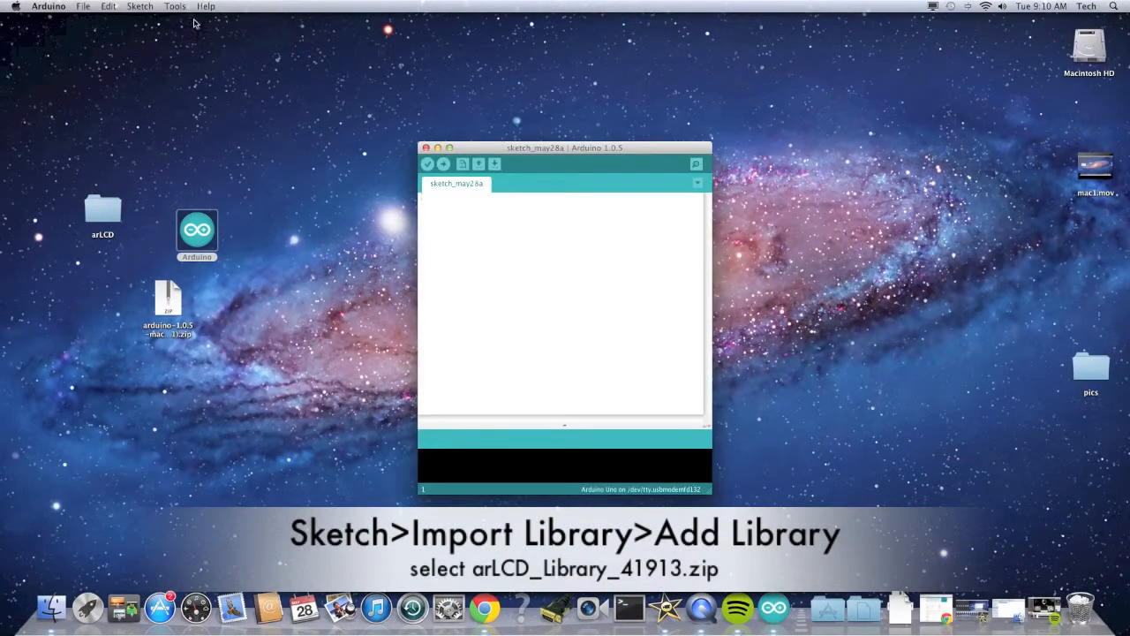
# Add arLCD_Library_41913.zip as a library via Sketch > Import Library > Add Library.
pyautogui.click(138, 7)
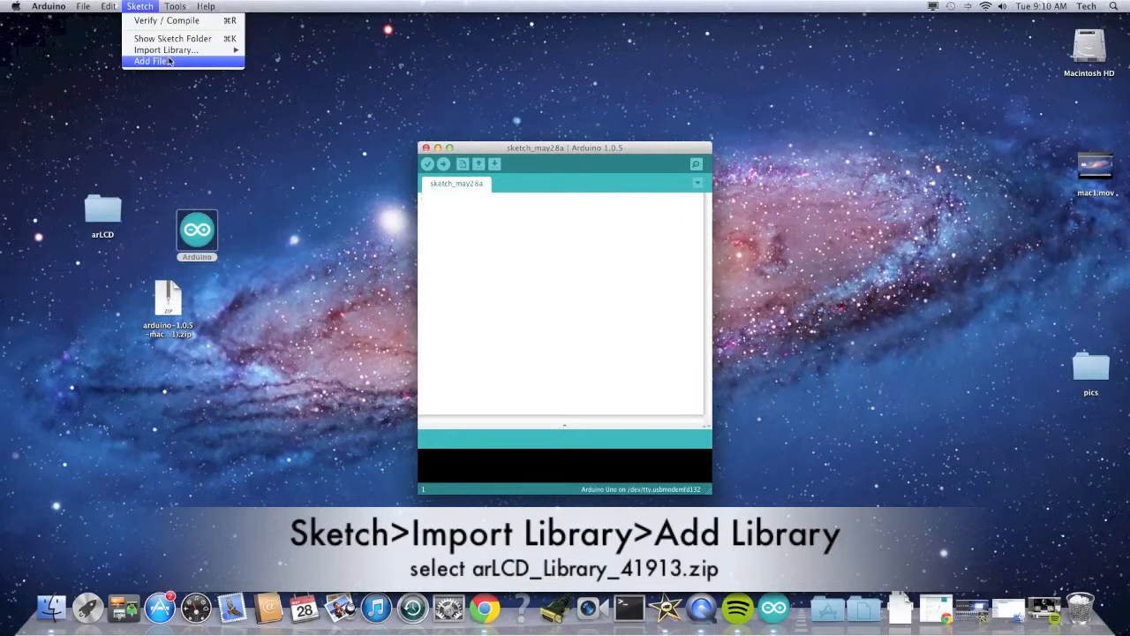
pyautogui.moveTo(166, 49)
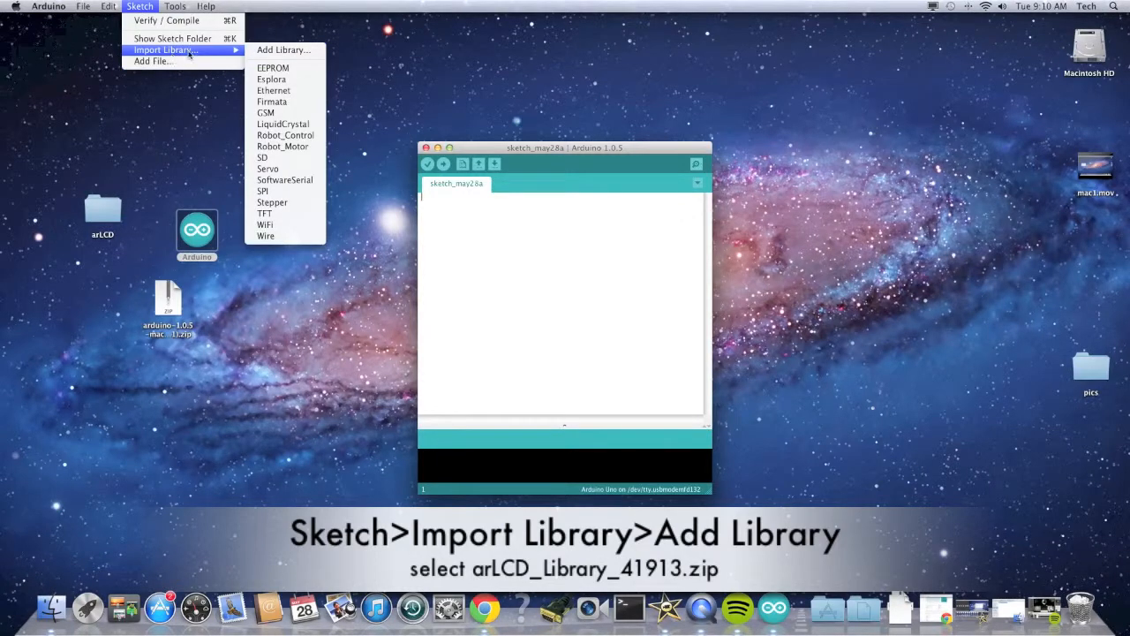
pyautogui.moveTo(283, 49)
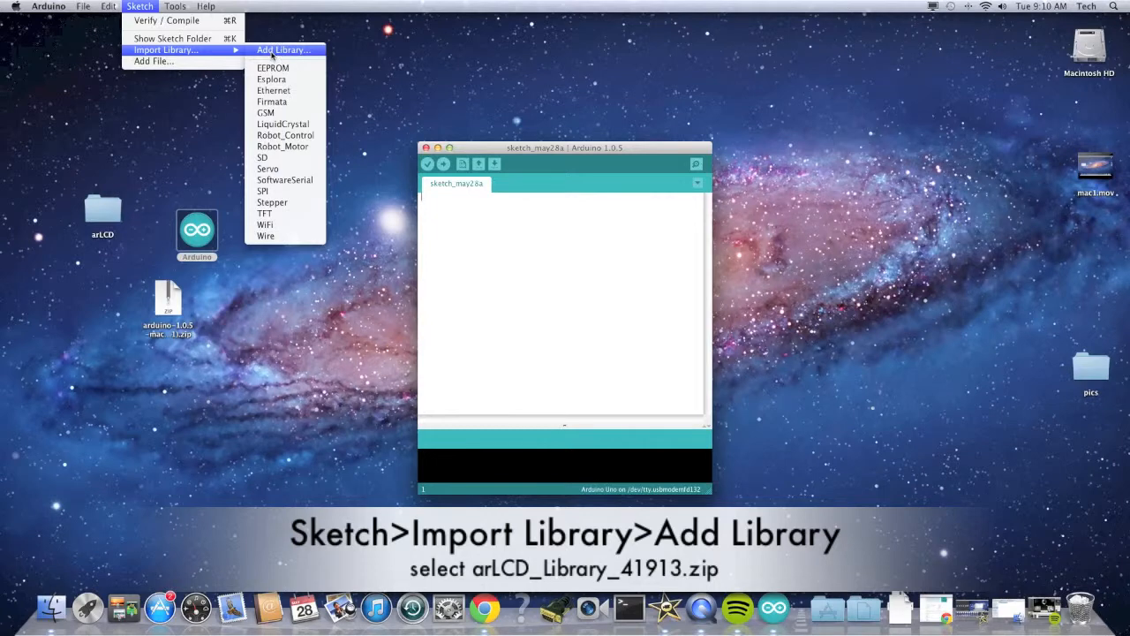
pyautogui.click(283, 49)
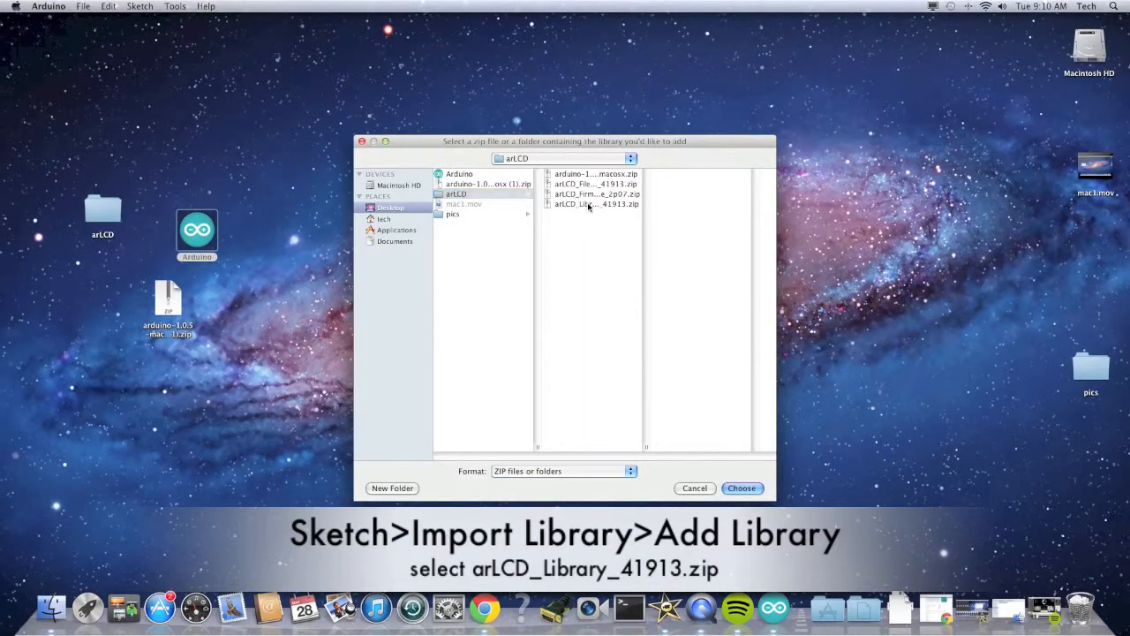
pyautogui.click(594, 205)
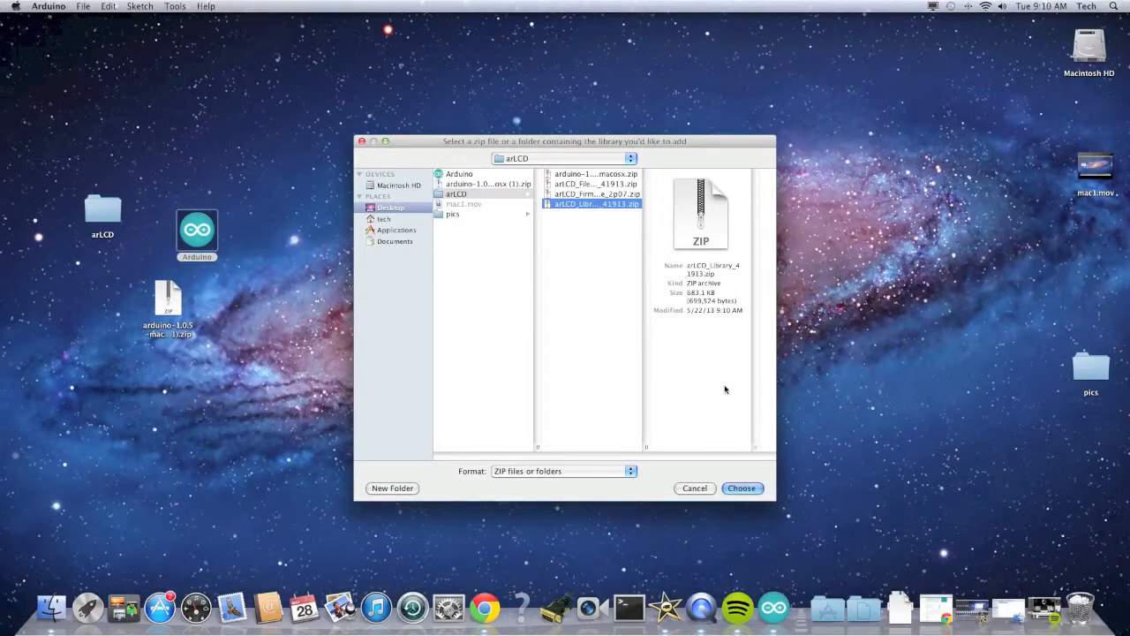
pyautogui.click(741, 487)
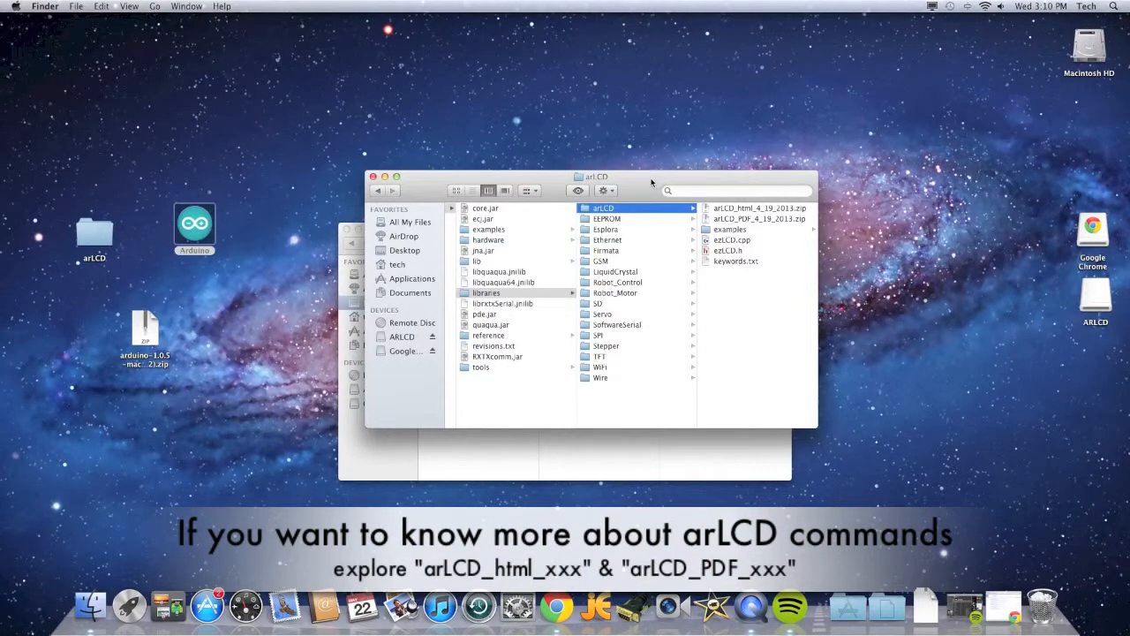
pyautogui.moveTo(359, 187)
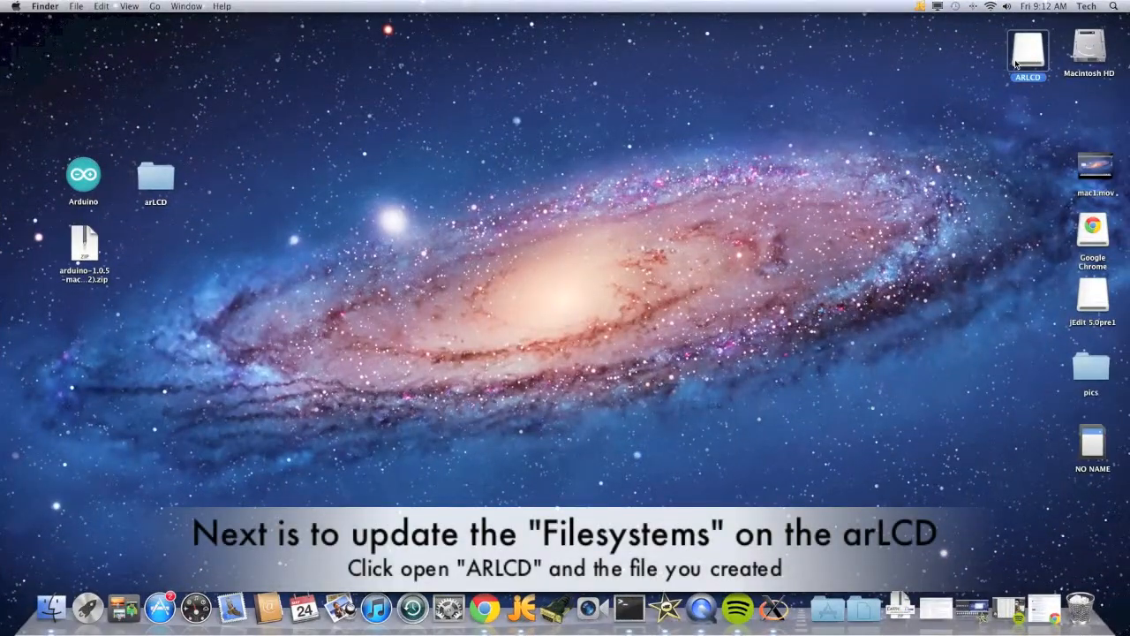
# Open the ARLCD drive and the arLCD folder, then extract the downloaded arLCD archive.
pyautogui.doubleClick(1028, 50)
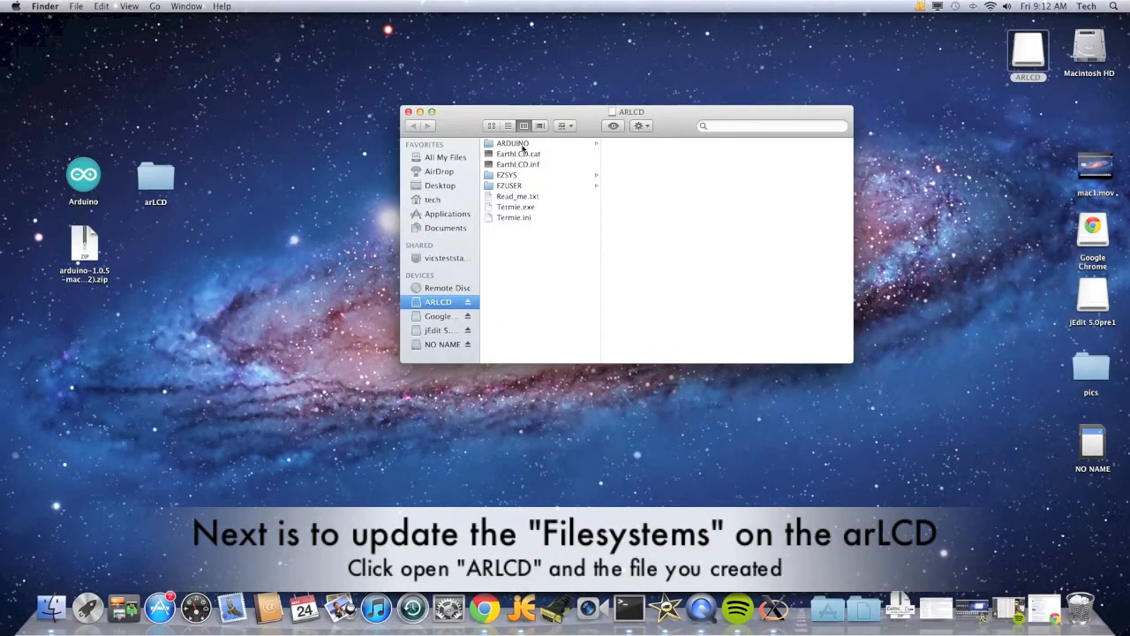
pyautogui.click(155, 177)
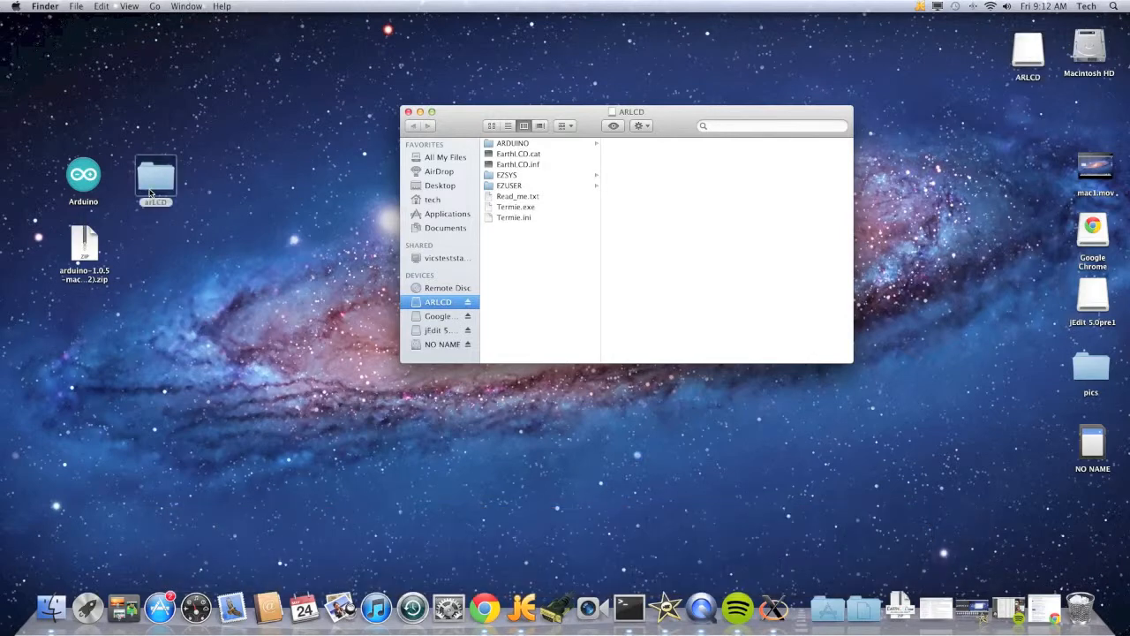
pyautogui.click(155, 177)
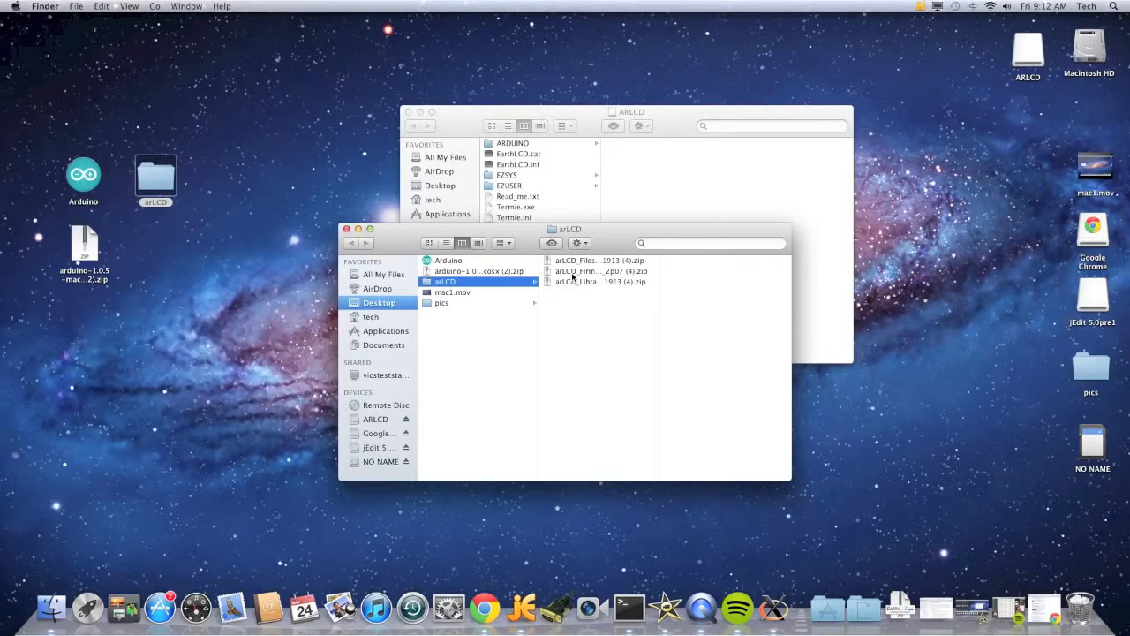
pyautogui.click(600, 260)
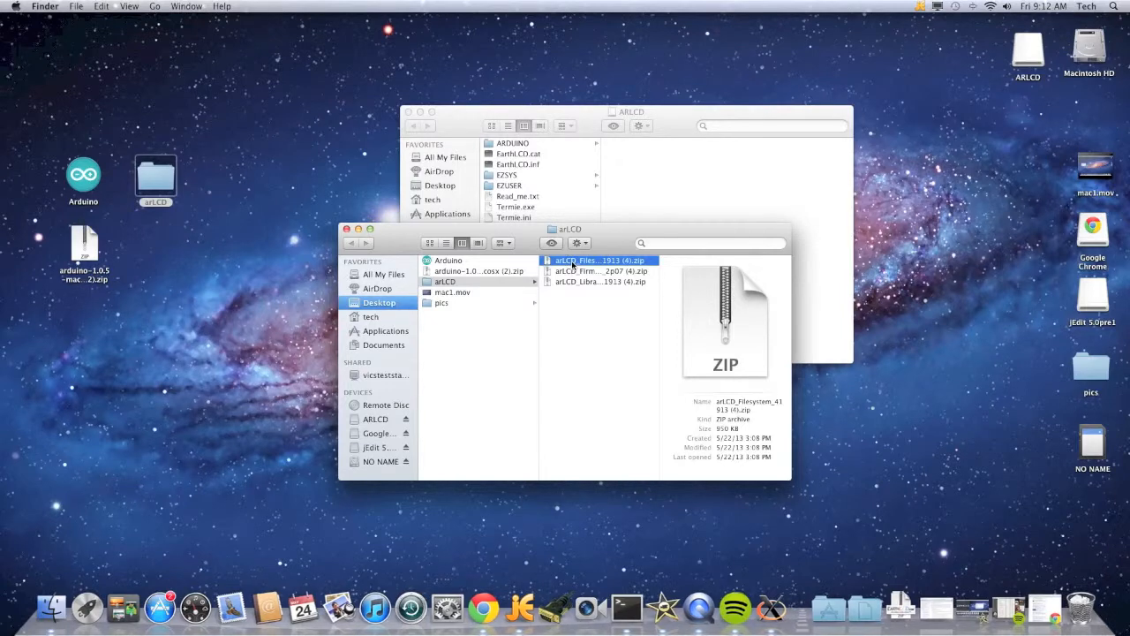
pyautogui.doubleClick(601, 259)
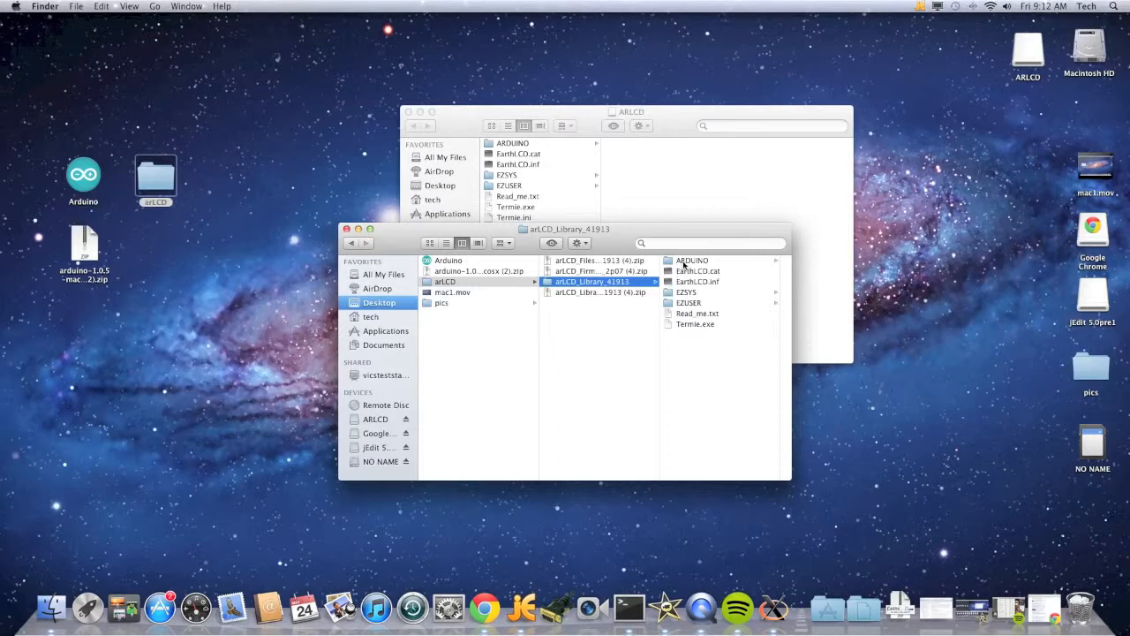
# Copy the extracted files onto the ARLCD drive, replacing the existing EZSYS item.
pyautogui.click(692, 260)
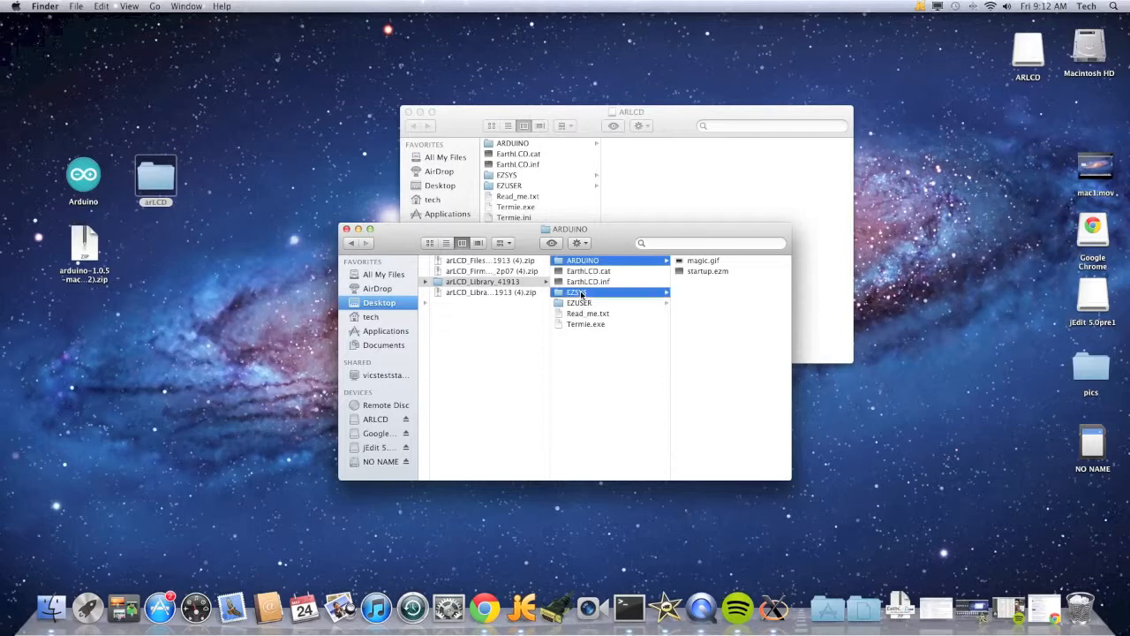
pyautogui.click(579, 302)
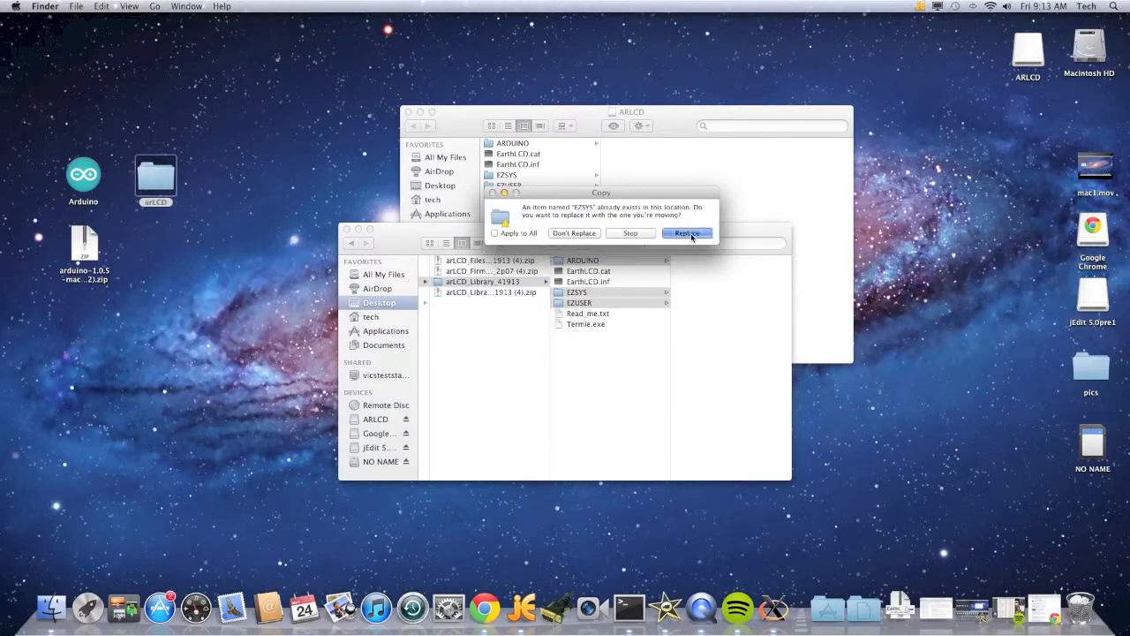
pyautogui.click(686, 233)
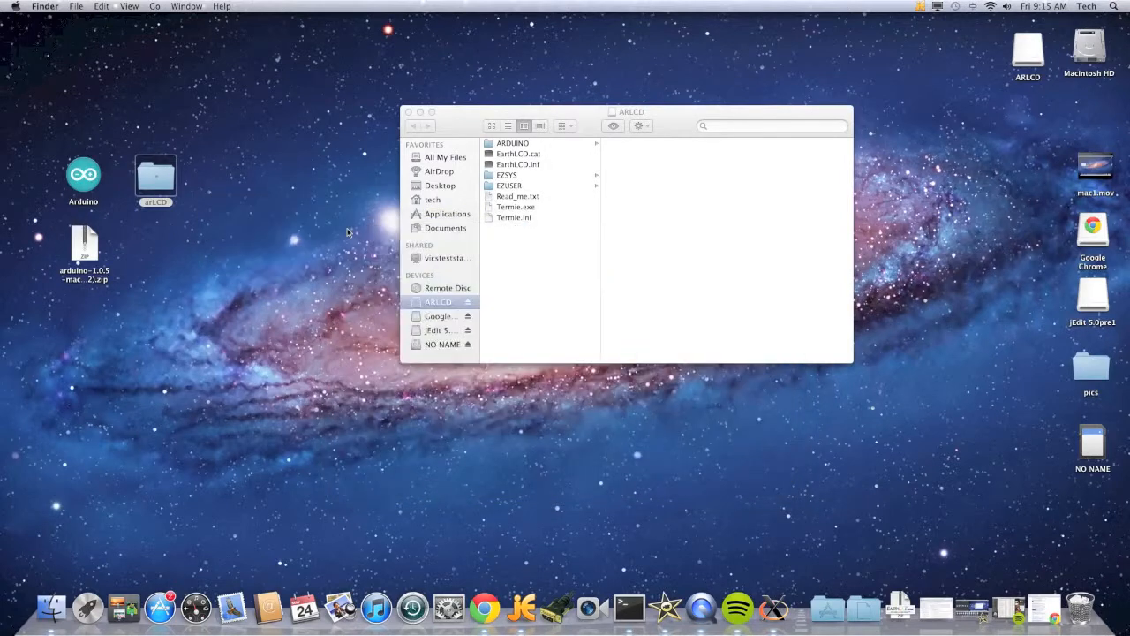
# Relaunch the Arduino application and confirm opening it.
pyautogui.click(409, 113)
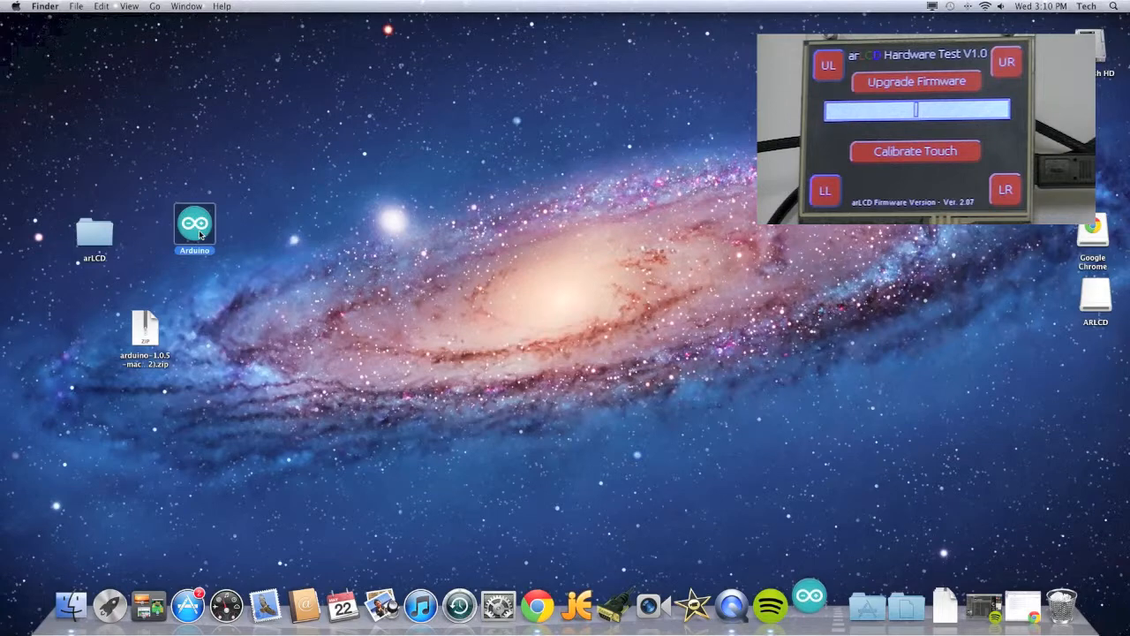
pyautogui.doubleClick(194, 226)
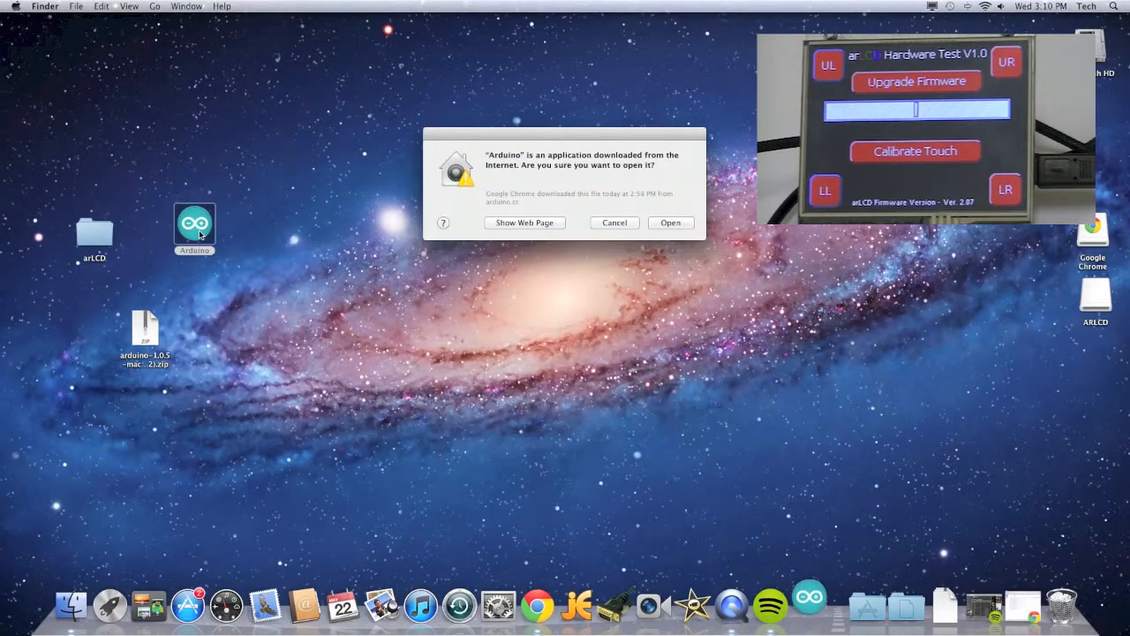
pyautogui.click(671, 223)
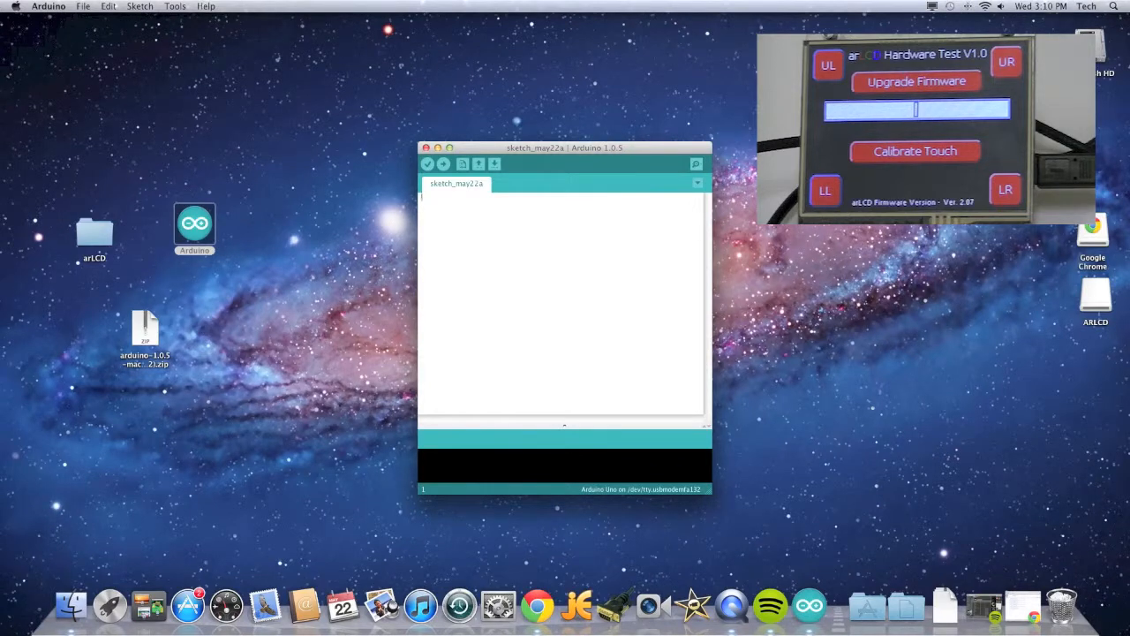
# Set the board to Arduino Uno and the serial port to /dev/tty.usbmodemfa132.
pyautogui.click(85, 7)
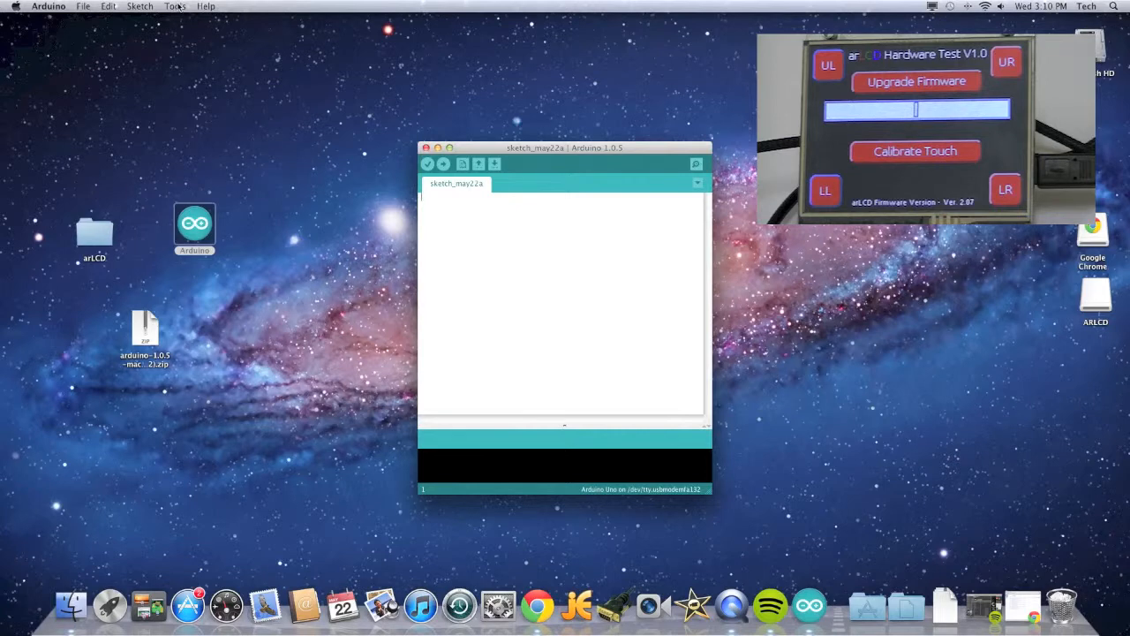
pyautogui.click(173, 8)
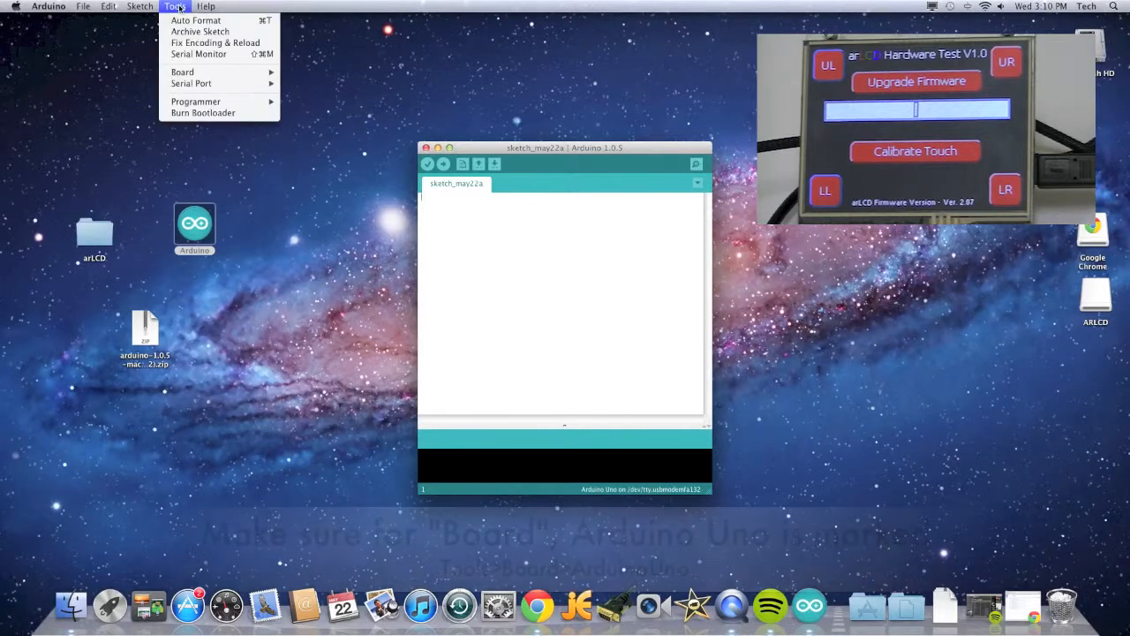
pyautogui.click(183, 71)
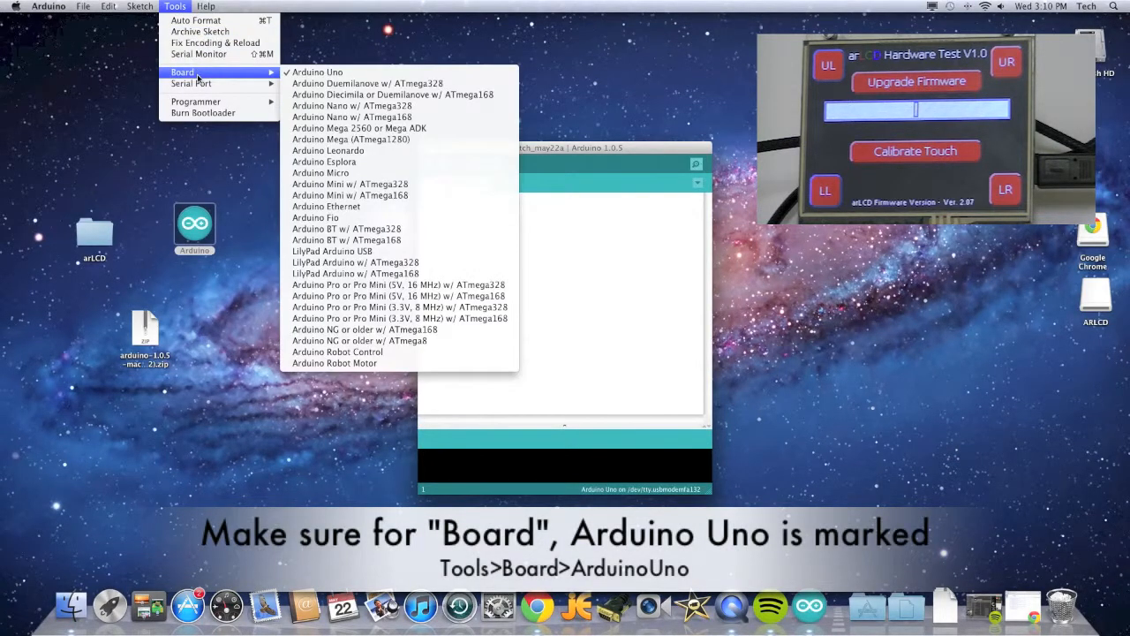
pyautogui.moveTo(318, 72)
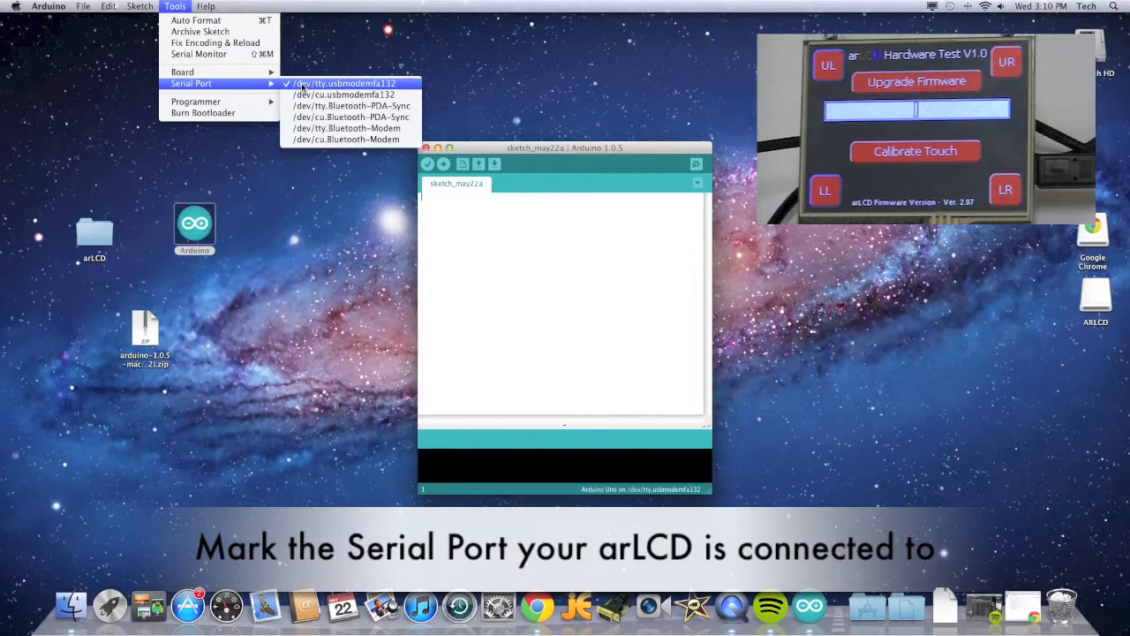
pyautogui.click(346, 83)
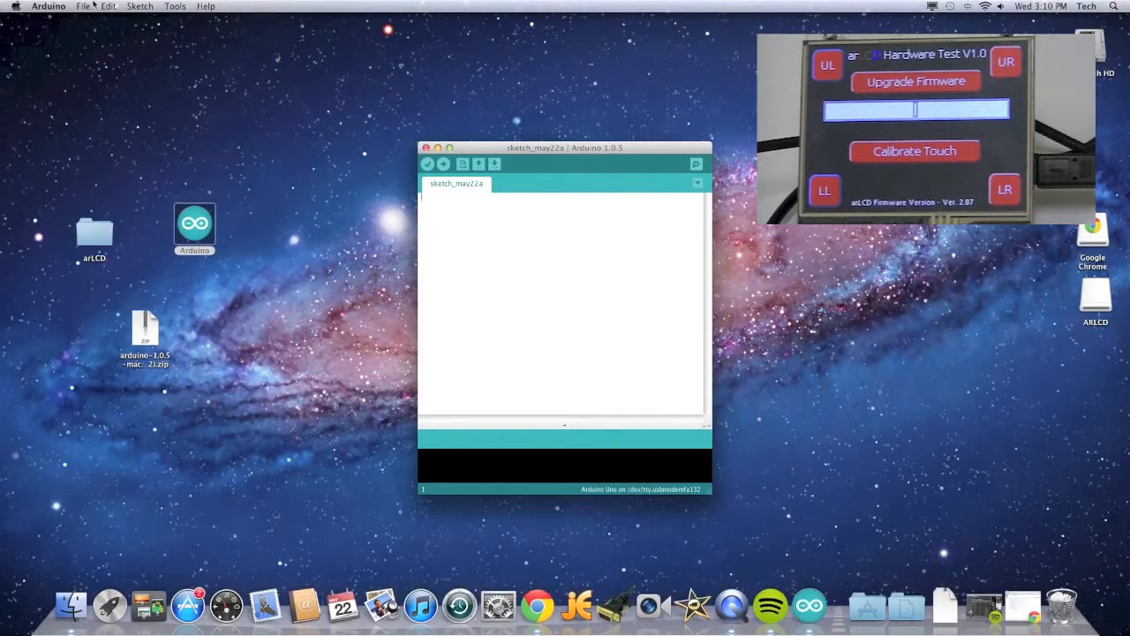
# Open the File > Examples > arLCD > image example sketch.
pyautogui.click(83, 7)
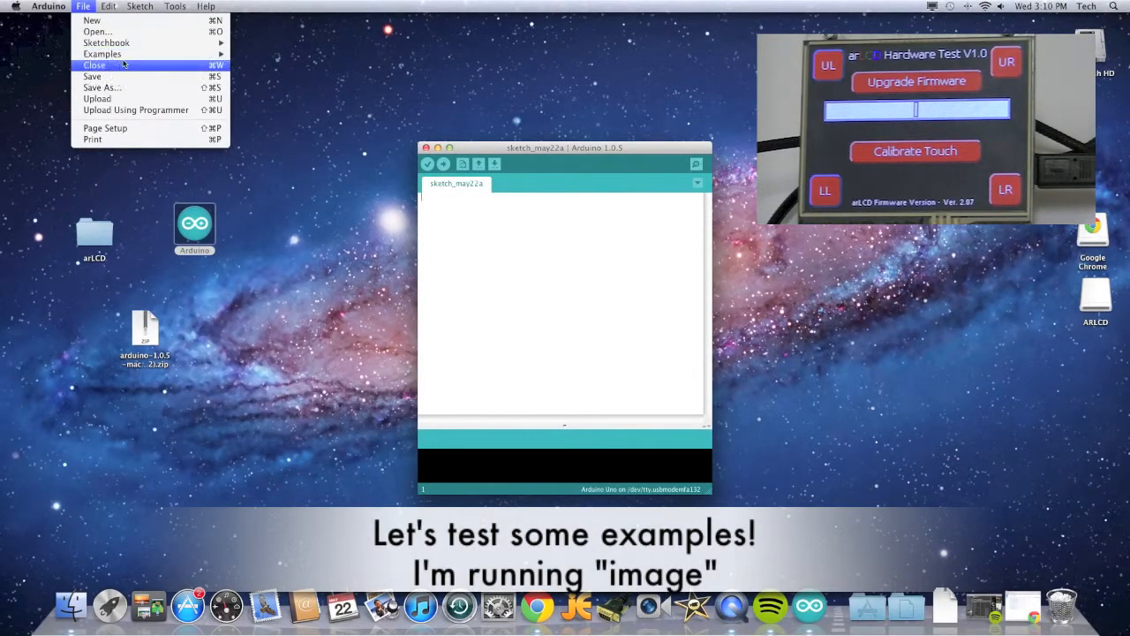
pyautogui.click(102, 53)
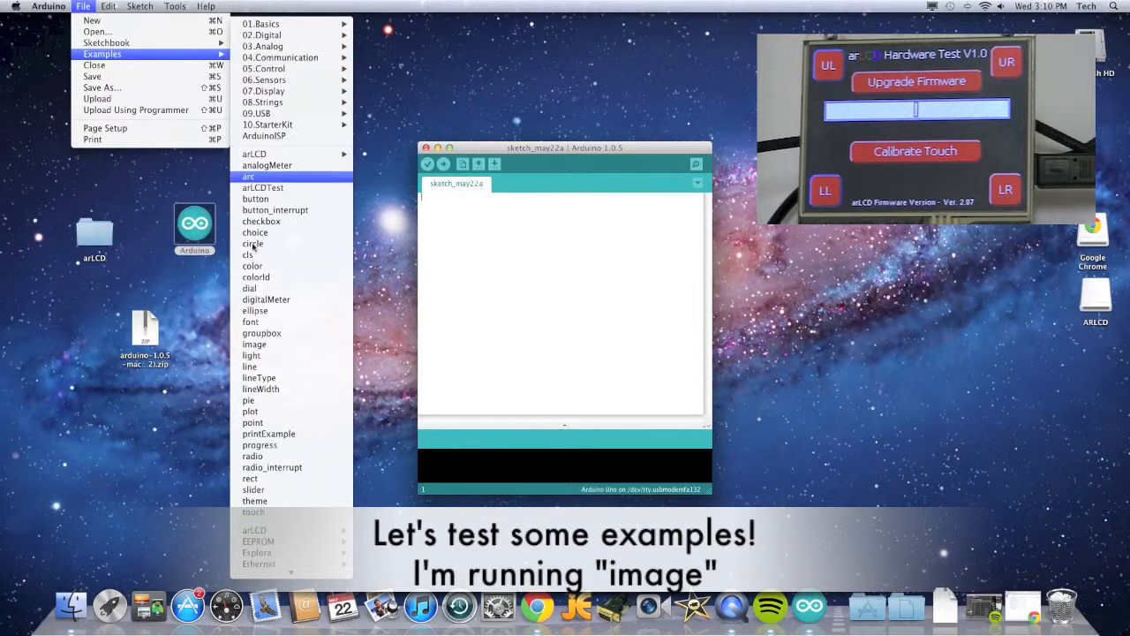
pyautogui.moveTo(265, 300)
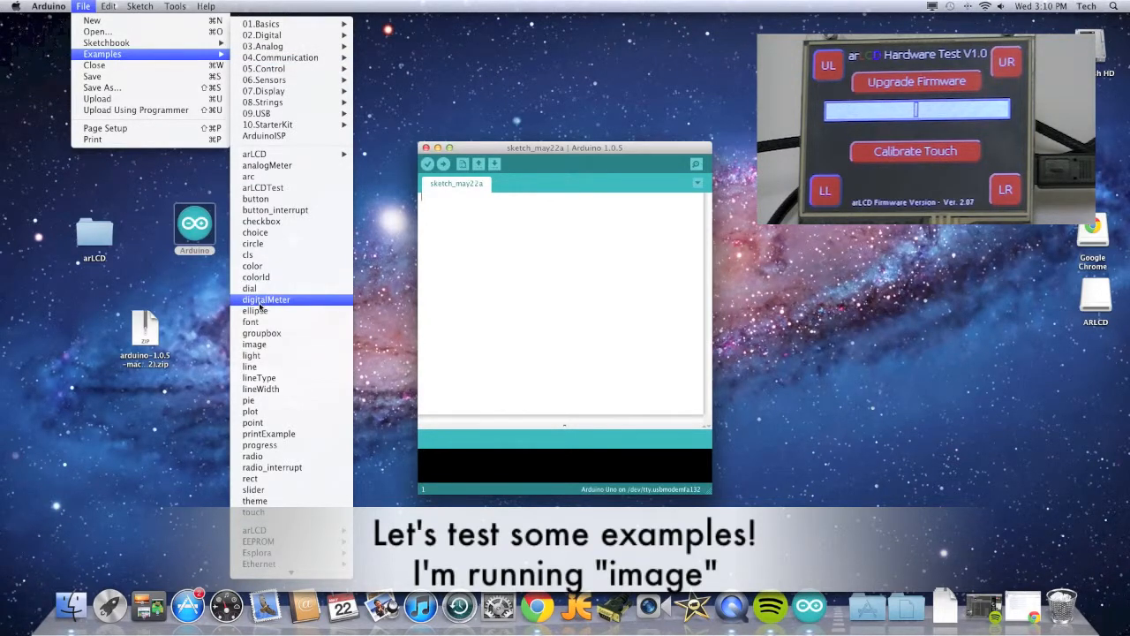
pyautogui.moveTo(254, 345)
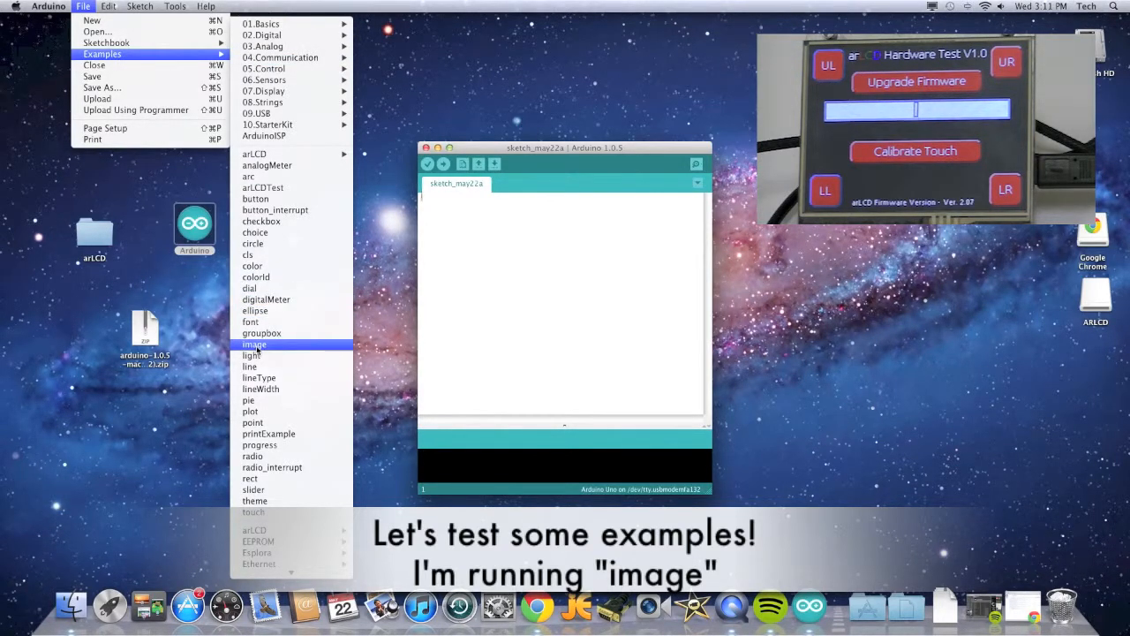
pyautogui.click(254, 345)
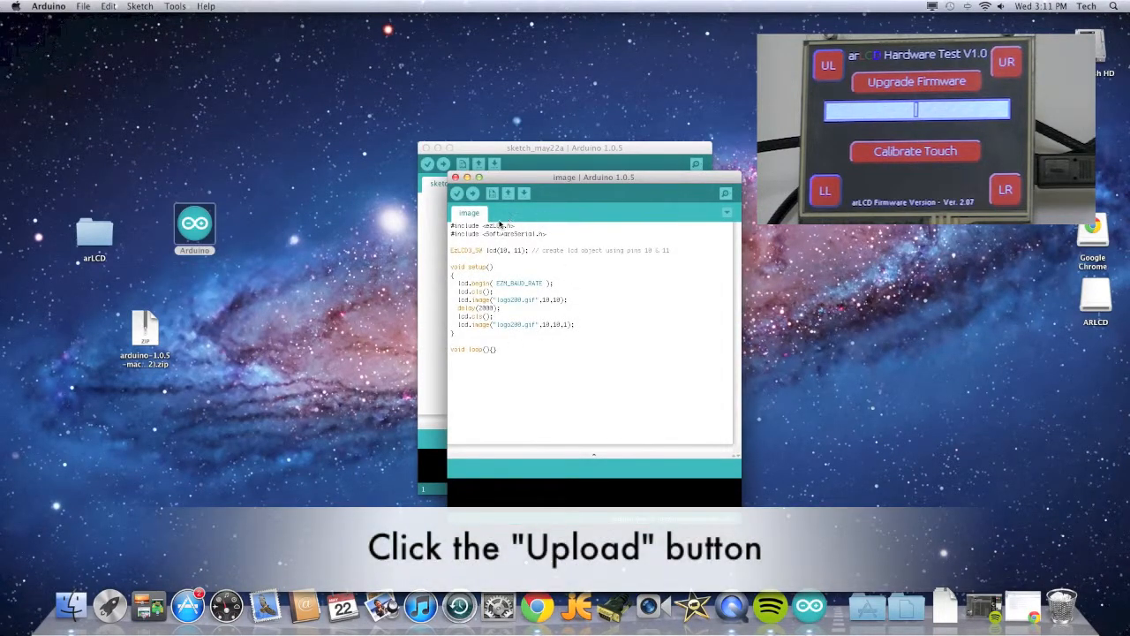
# Start uploading the image sketch to the board from the toolbar.
pyautogui.click(473, 193)
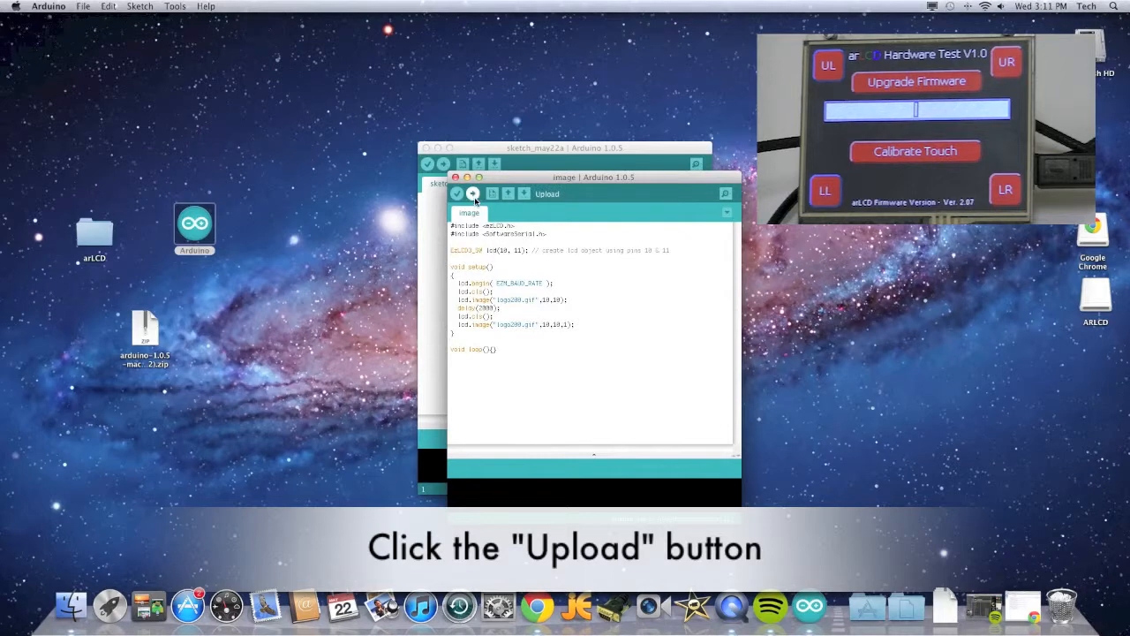
pyautogui.click(473, 193)
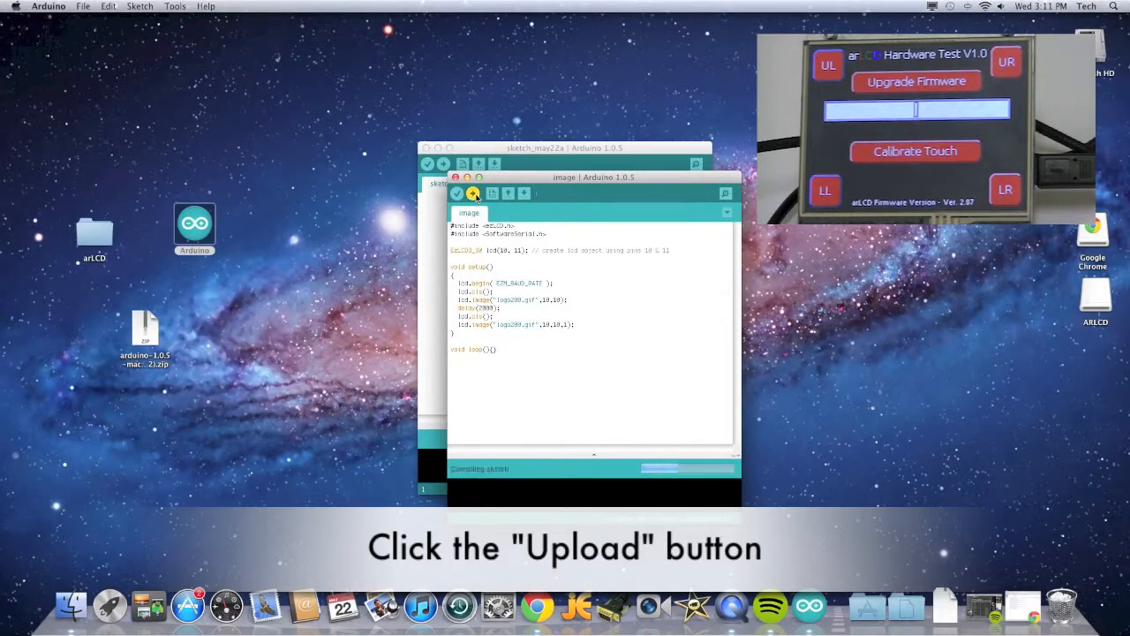
pyautogui.click(473, 192)
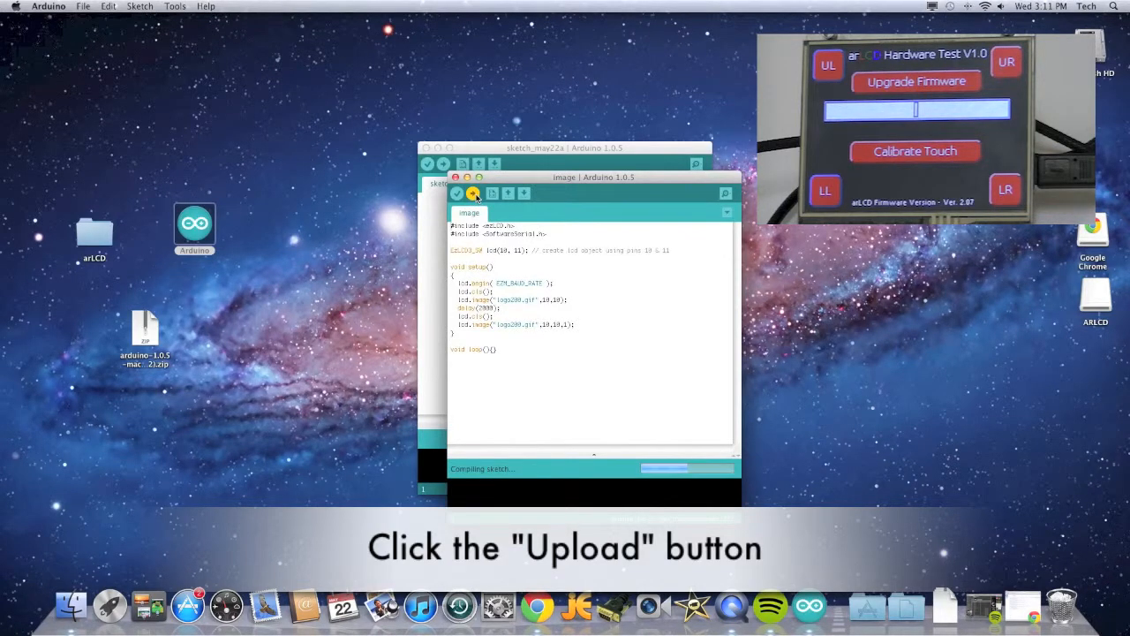
pyautogui.click(473, 193)
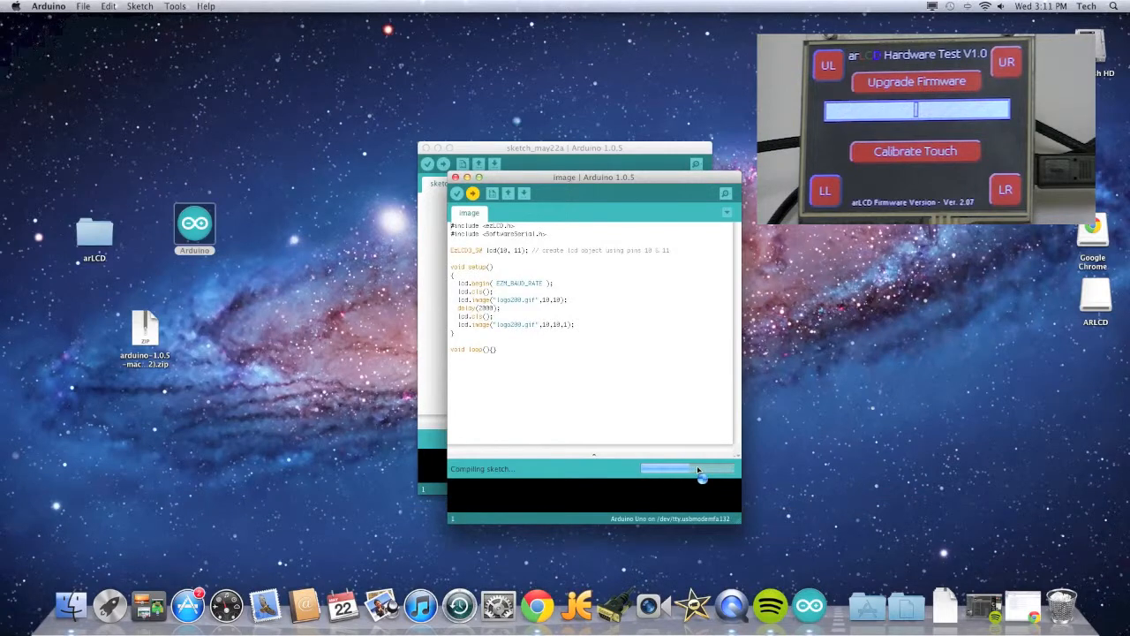